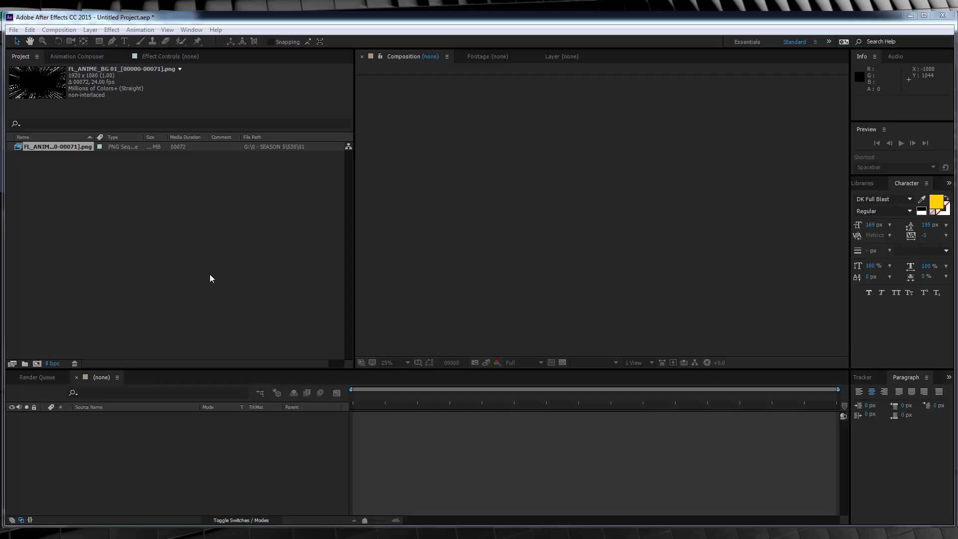
Create Comp 1 from the speed-line footage: HDTV 1080 24 fps, 158-frame duration.
{"action": "left_click", "coordinate": [70, 147]}
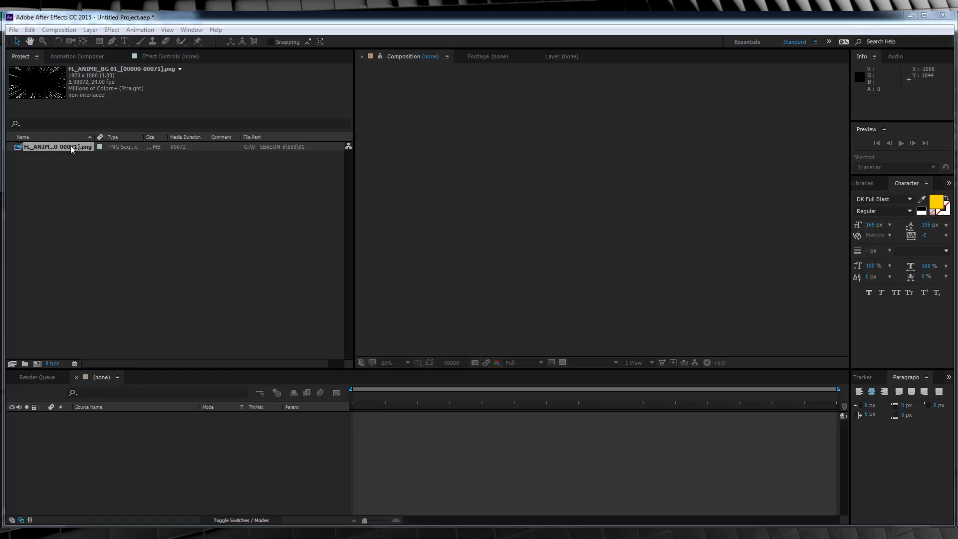
{"action": "left_click", "coordinate": [59, 29]}
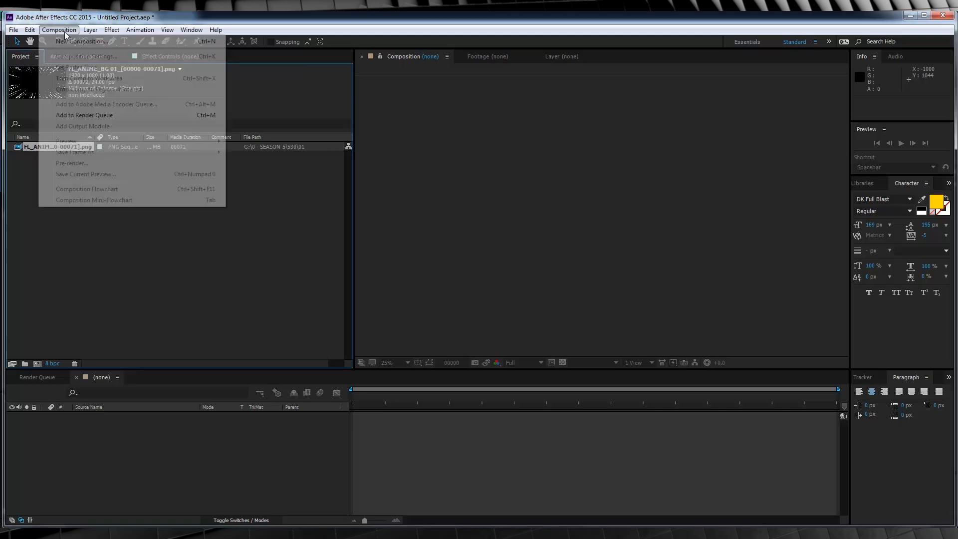
{"action": "left_click", "coordinate": [81, 41]}
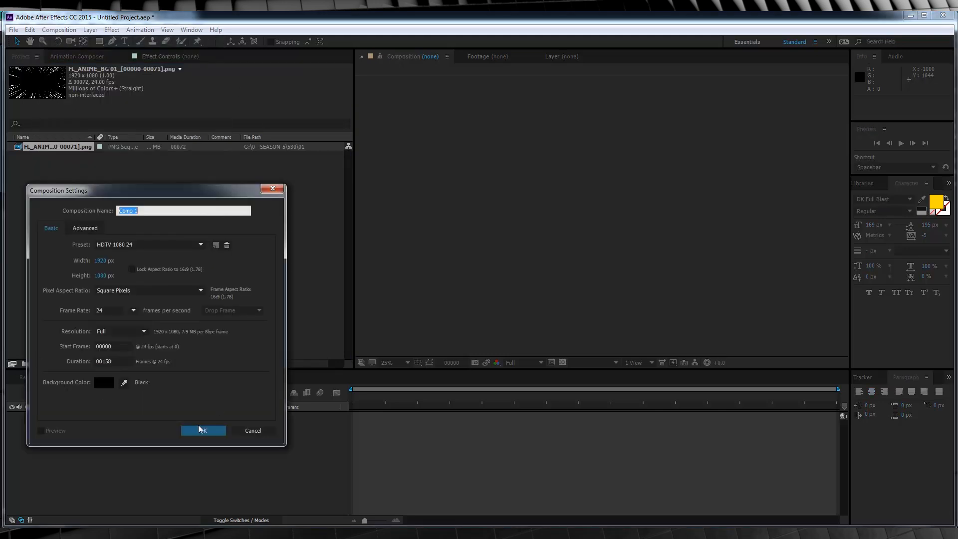
{"action": "left_click", "coordinate": [203, 430]}
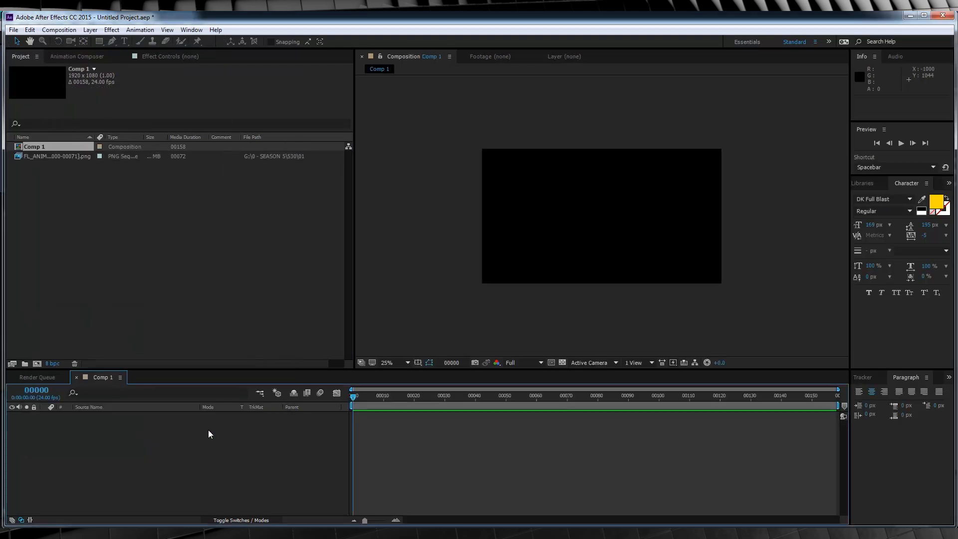
Drag the FL_ANIME_BG01 PNG sequence into the Comp 1 timeline.
{"action": "left_click_drag", "start_coordinate": [55, 156], "coordinate": [95, 434]}
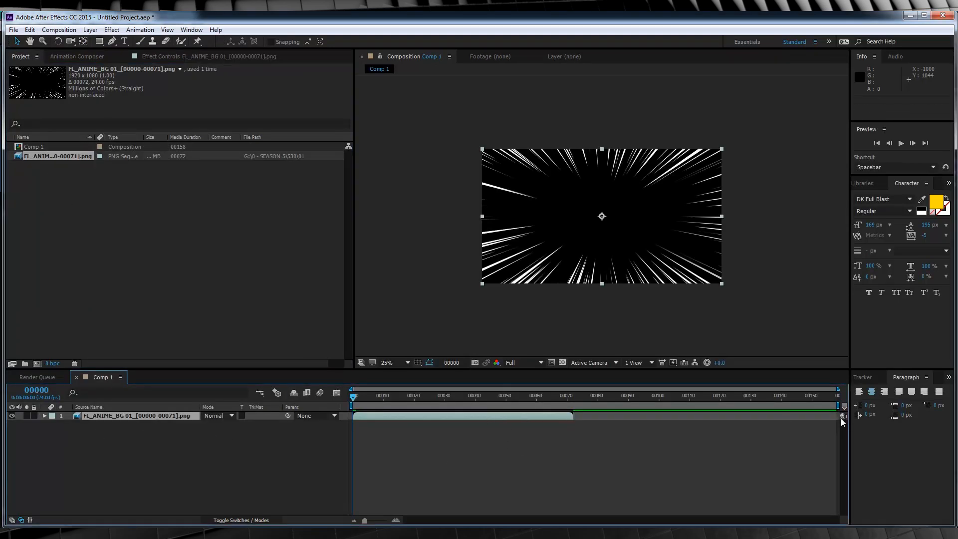
{"action": "mouse_move", "coordinate": [256, 430]}
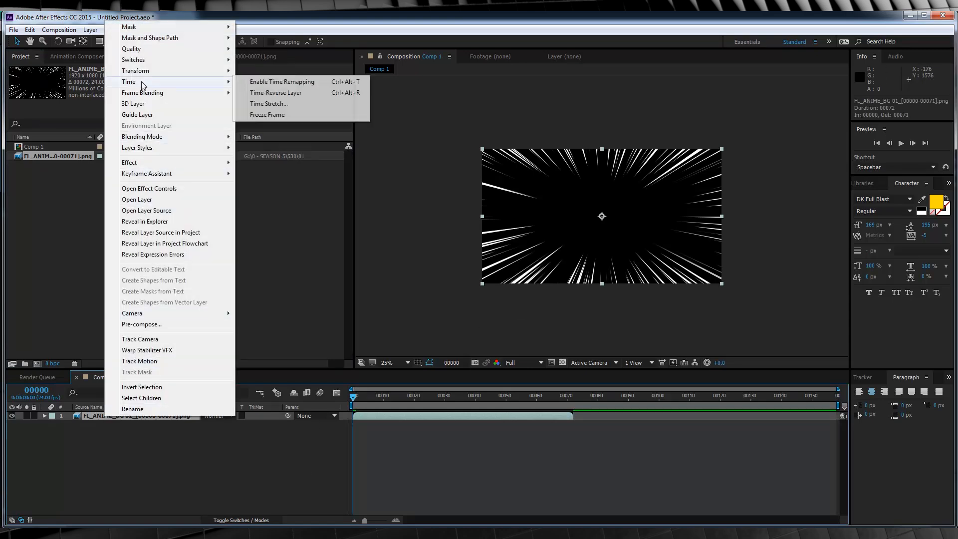
Enable Time Remapping on the speed-line layer.
{"action": "left_click", "coordinate": [282, 81]}
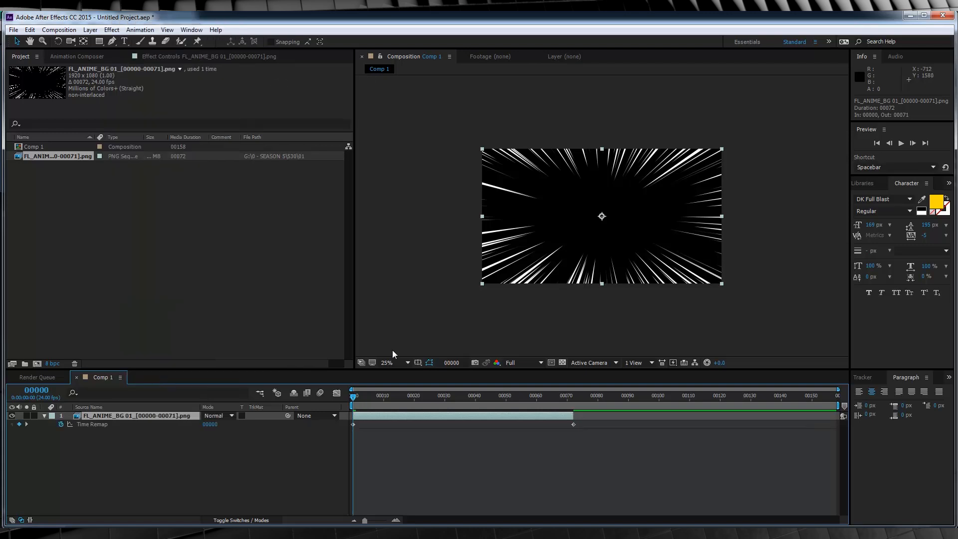
{"action": "mouse_move", "coordinate": [96, 448]}
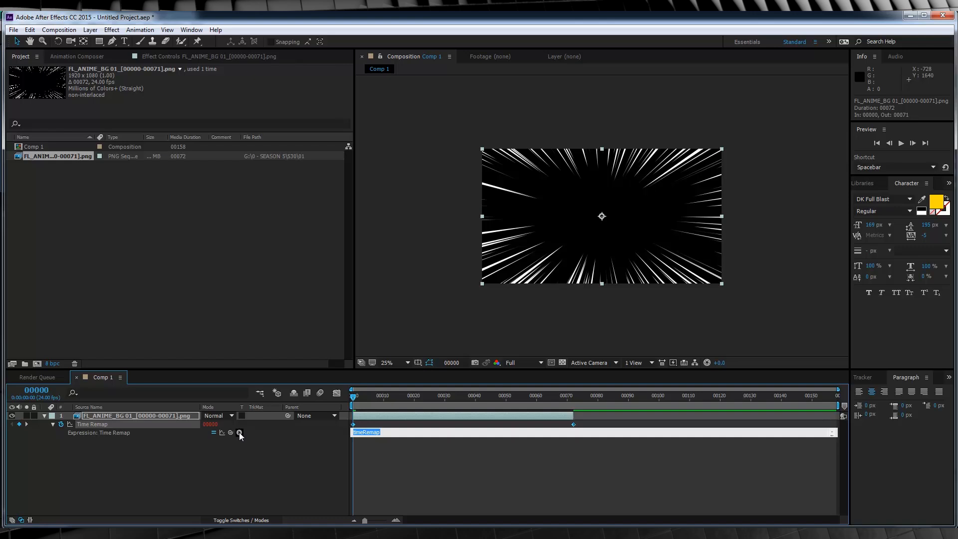
Apply a loopOutDuration expression to Time Remap and extend the layer past 72 frames.
{"action": "left_click", "coordinate": [239, 433]}
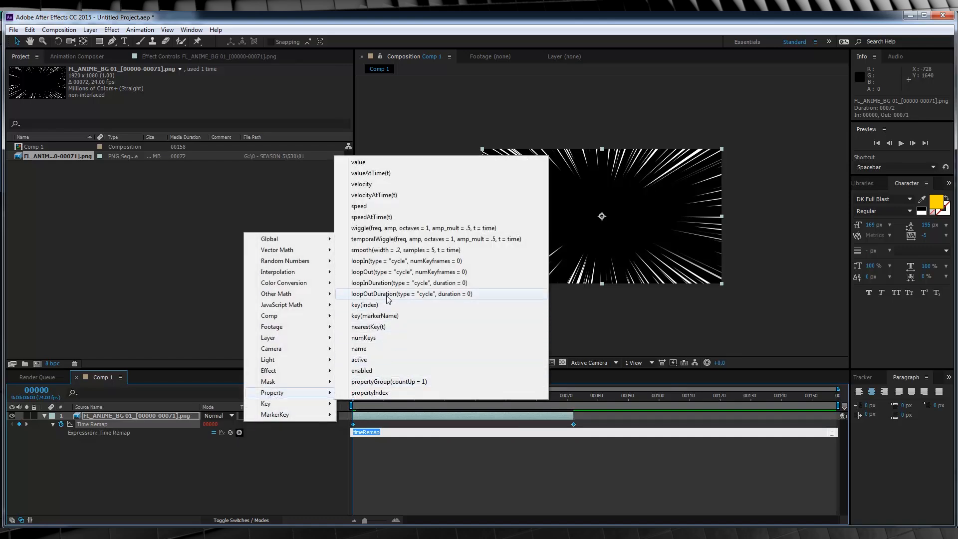
{"action": "left_click", "coordinate": [413, 294]}
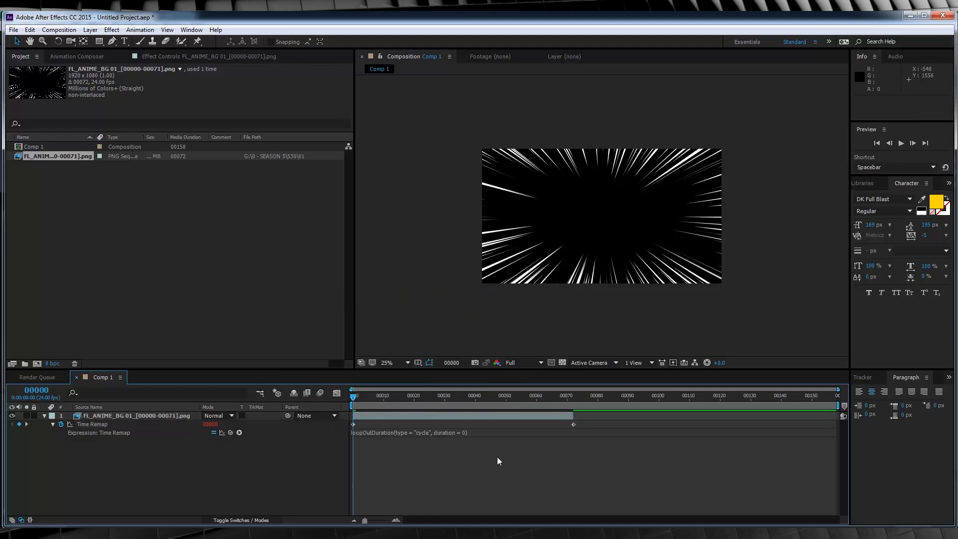
{"action": "left_click", "coordinate": [122, 416]}
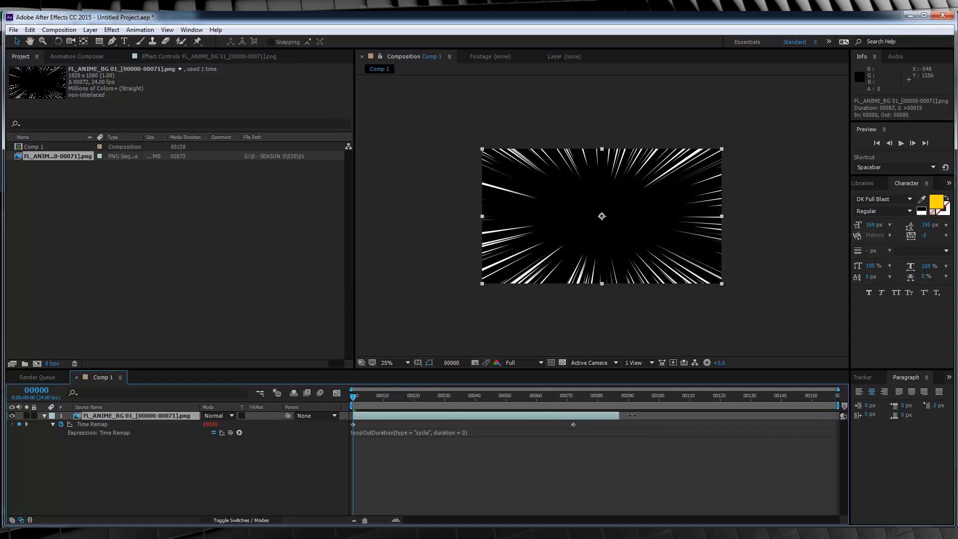